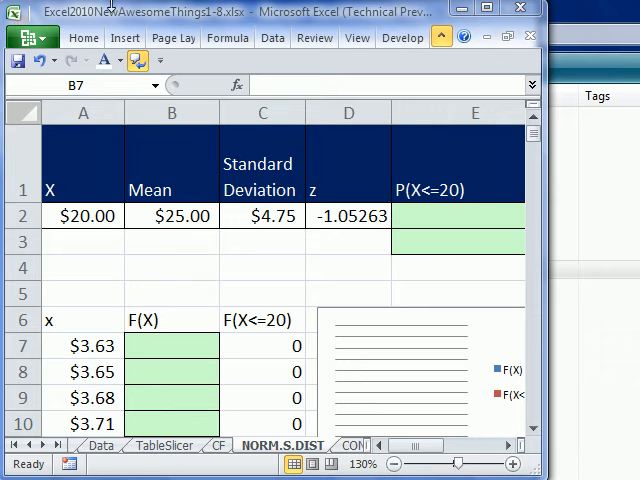
pyautogui.moveTo(40, 10)
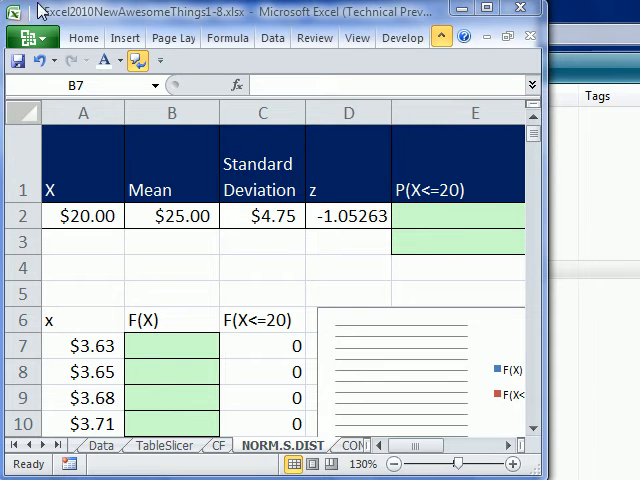
pyautogui.moveTo(88, 42)
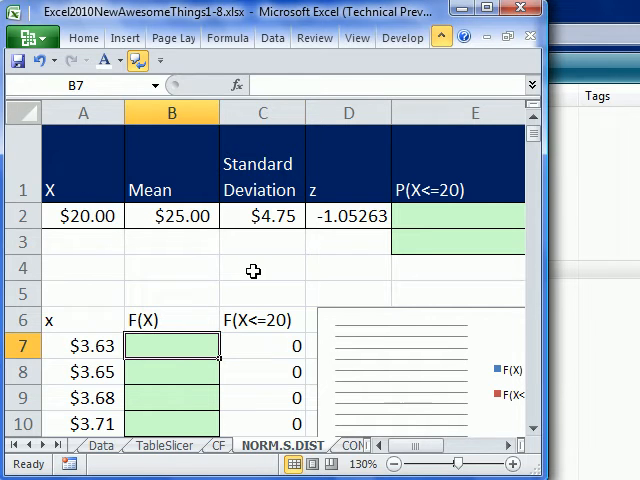
# Enter =NORMDIST(A7,$B$2,$C$2,0) in B7 with absolute mean/stdev references and non-cumulative 0.
pyautogui.click(262, 268)
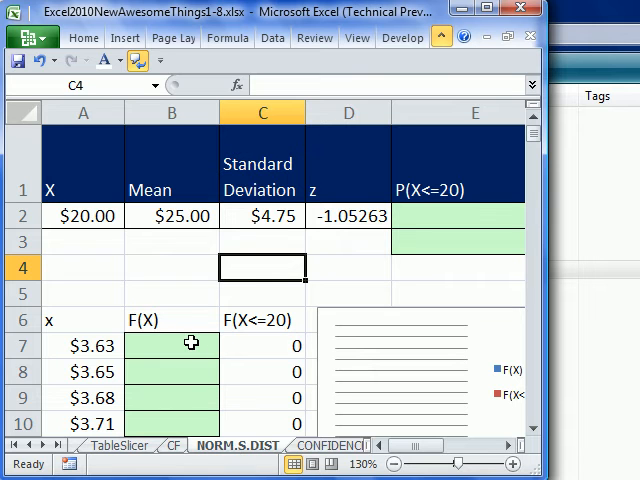
pyautogui.click(170, 344)
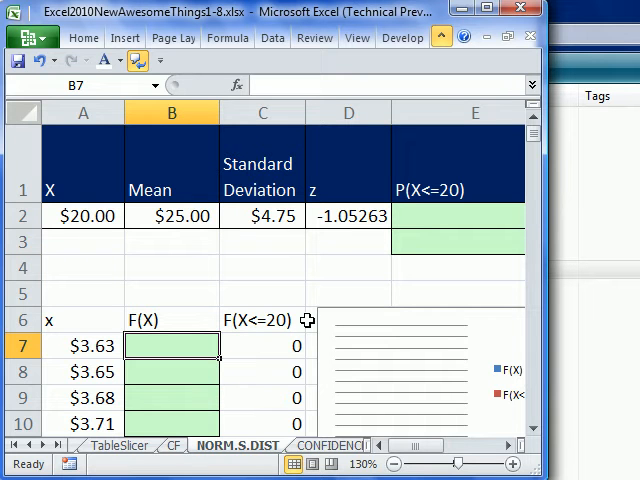
pyautogui.write('=norm')
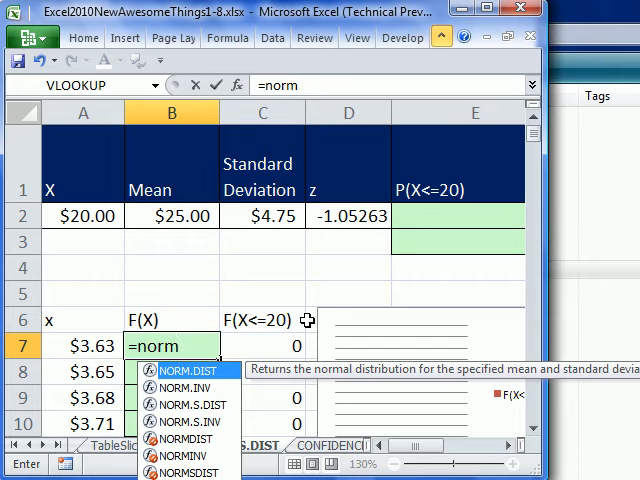
pyautogui.moveTo(198, 388)
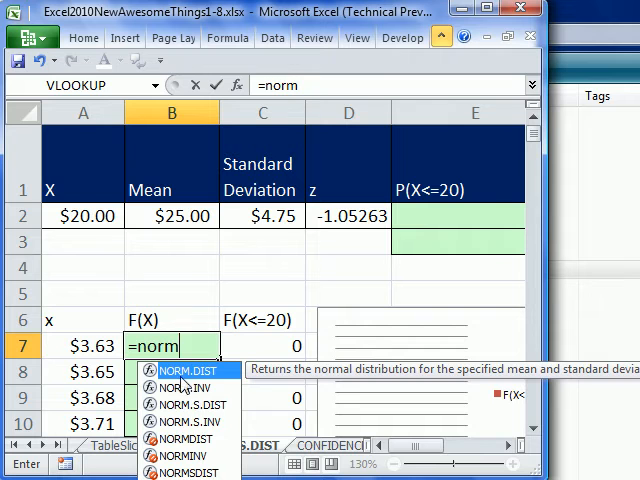
pyautogui.moveTo(192, 420)
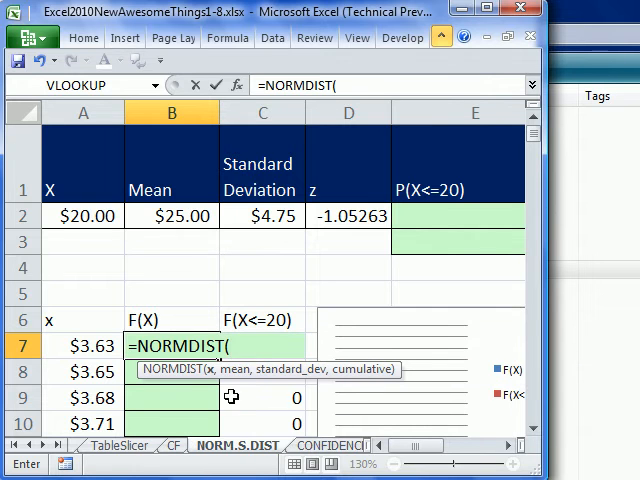
pyautogui.click(82, 346)
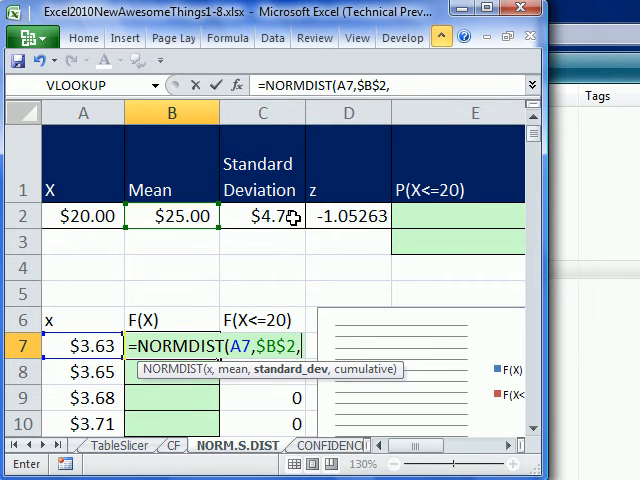
pyautogui.click(262, 216)
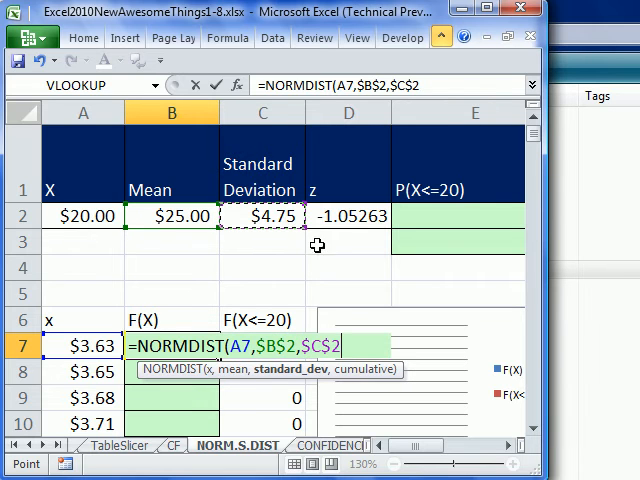
pyautogui.write(',')
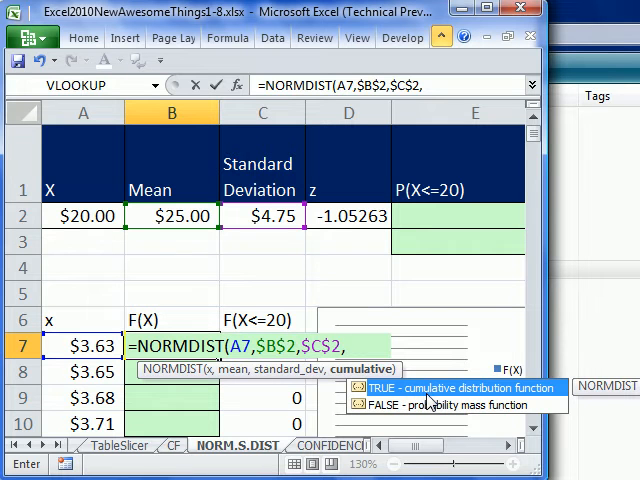
pyautogui.write('0)')
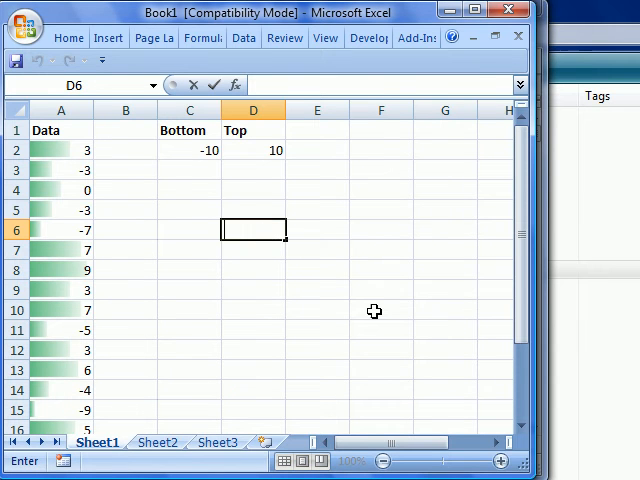
# Start =NORMDIST(A7,$B$2,$C$2, in D6 of Book1 in Excel 2007 to show the argument screentip.
pyautogui.write('=NORMDIST(A7,$B$2,$C$2')
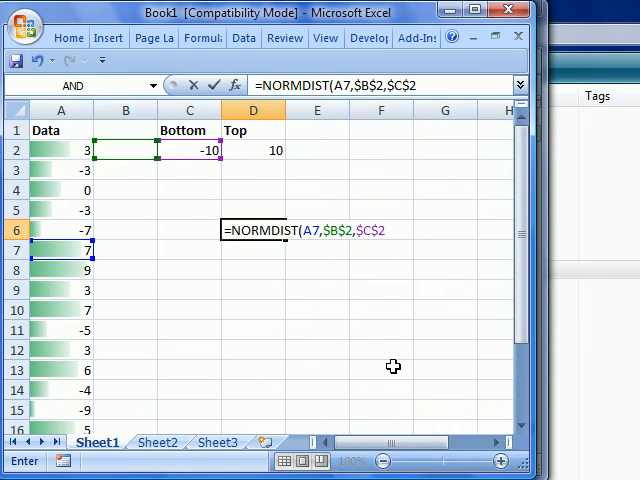
pyautogui.write(',0)')
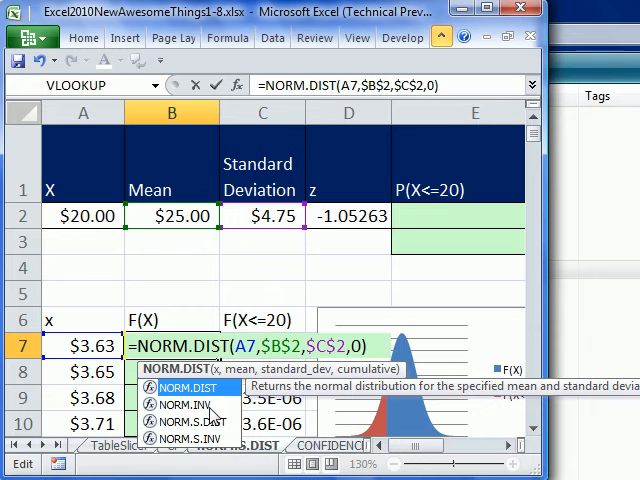
pyautogui.moveTo(216, 444)
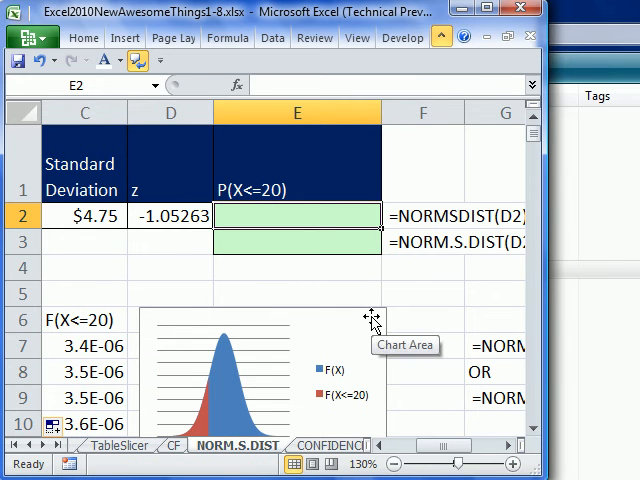
# Enter =NORMSDIST(D2) in E2 giving 0.146254939, and begin the next formula in E3.
pyautogui.write('=nor')
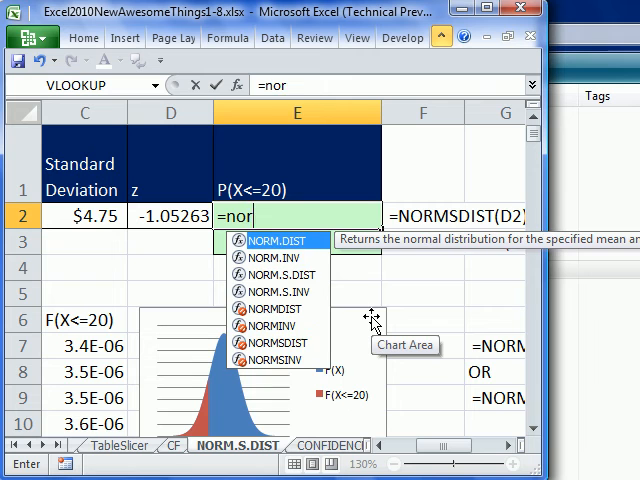
pyautogui.write('s')
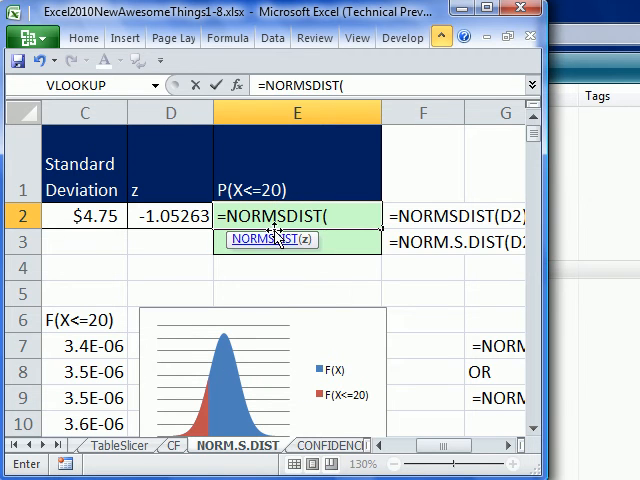
pyautogui.click(170, 216)
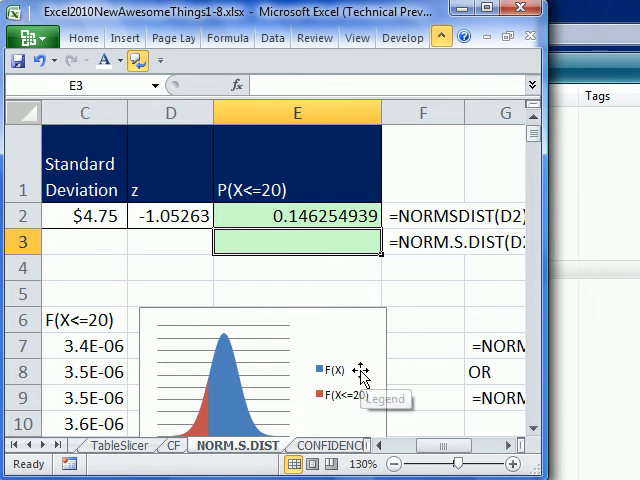
pyautogui.write('=norm')
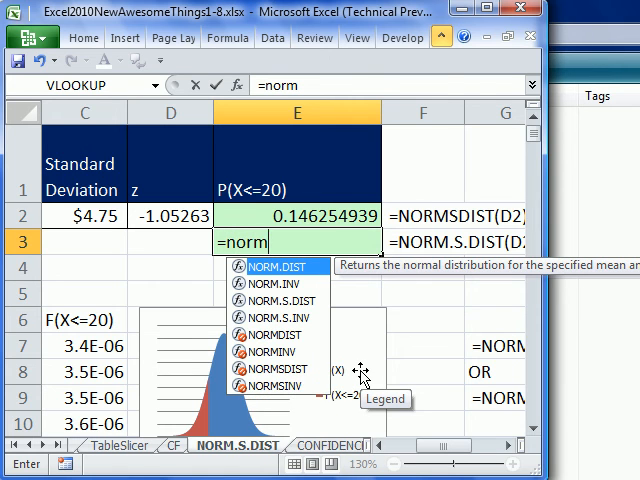
# Complete =NORM.S.DIST(D2,1) in E3 matching 0.146254939, then reveal E2's NORMSDIST formula for comparison.
pyautogui.write('.s.')
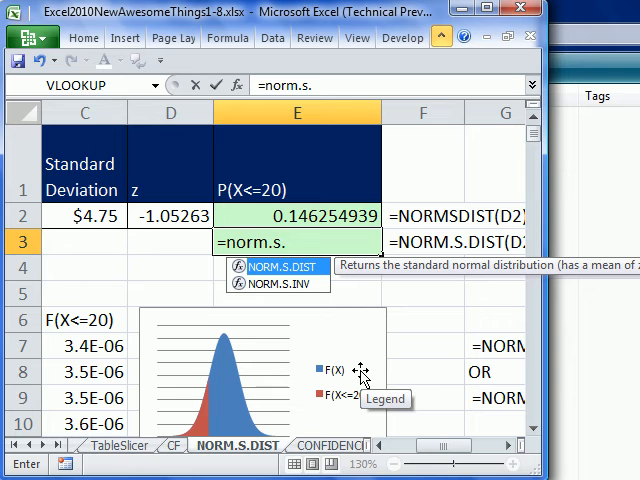
pyautogui.write('i')
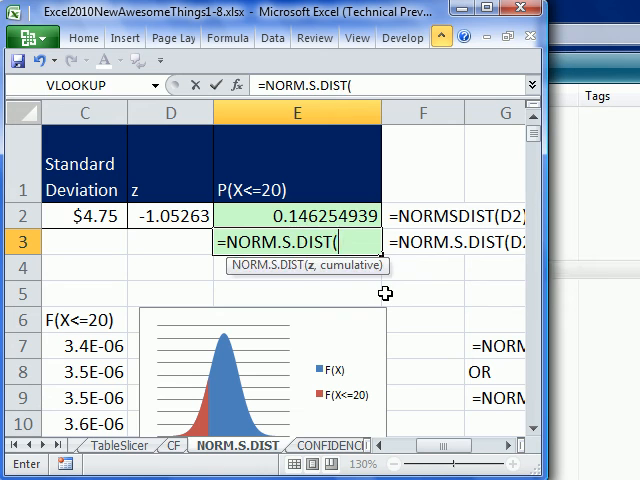
pyautogui.moveTo(362, 316)
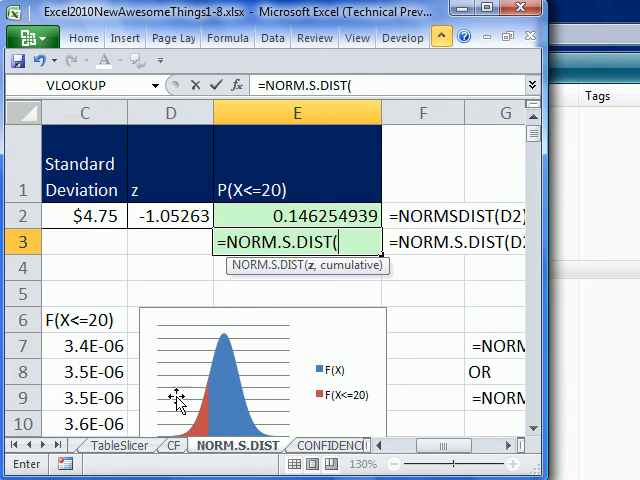
pyautogui.moveTo(178, 400)
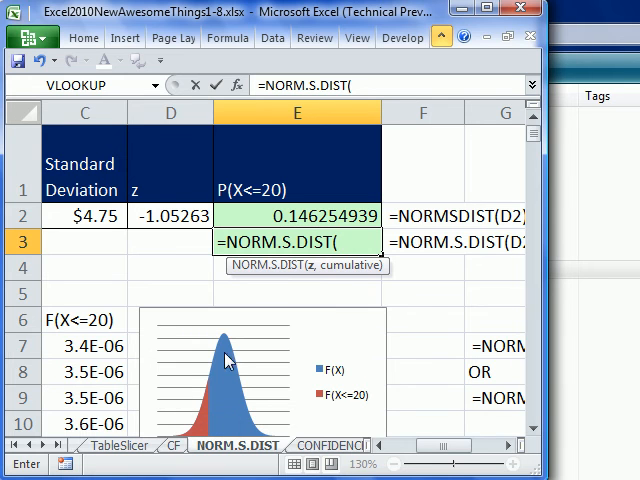
pyautogui.moveTo(312, 278)
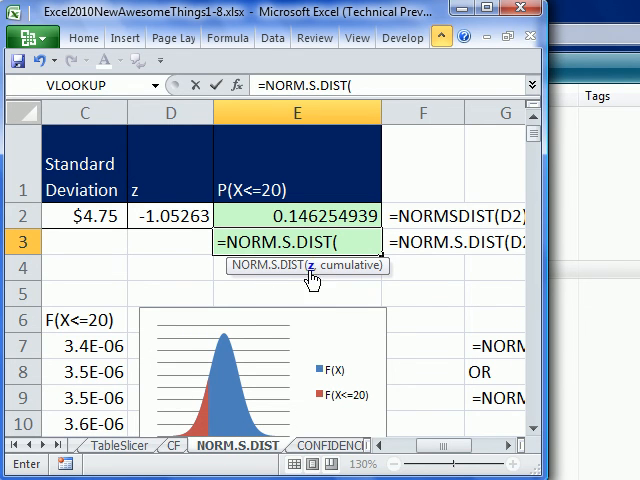
pyautogui.click(170, 216)
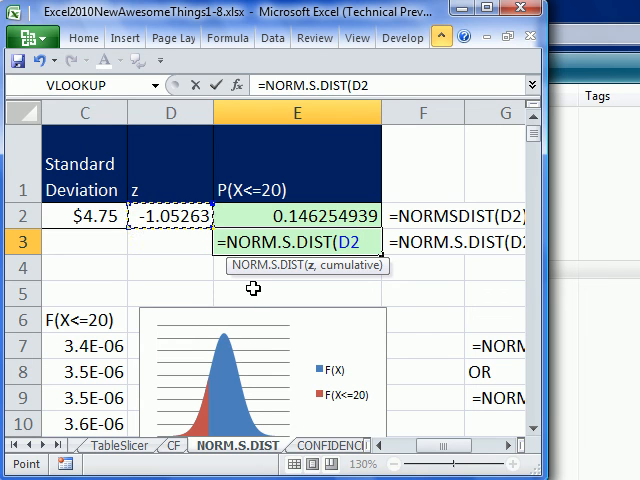
pyautogui.write(',')
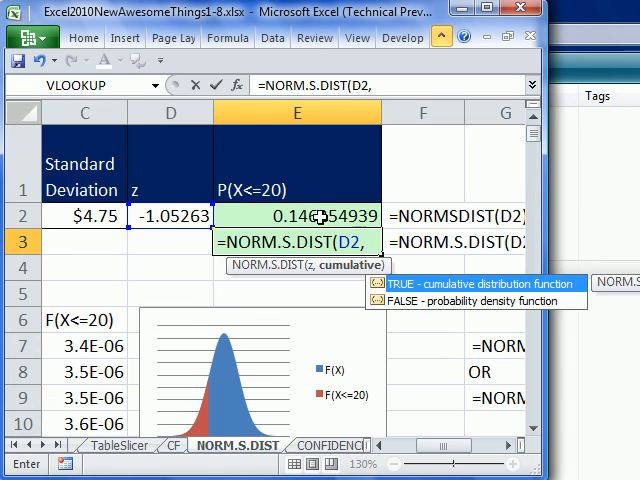
pyautogui.moveTo(418, 316)
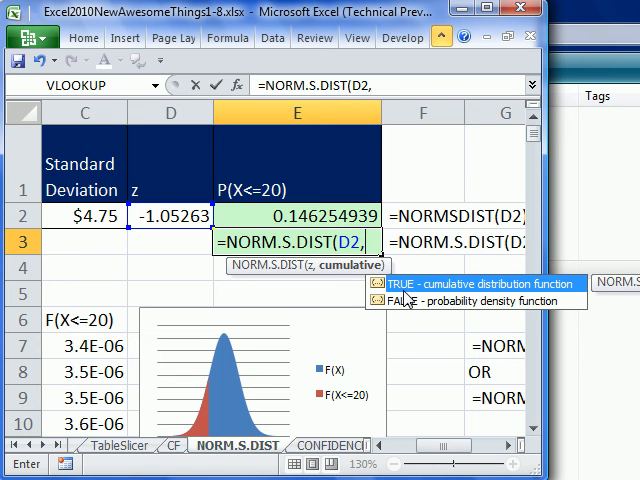
pyautogui.write('1)')
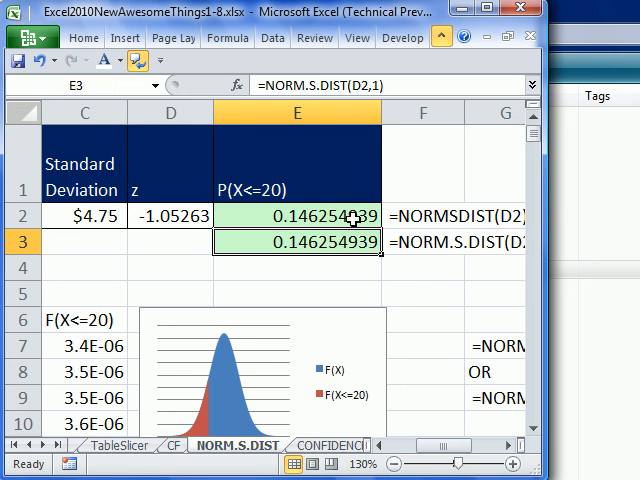
pyautogui.doubleClick(296, 216)
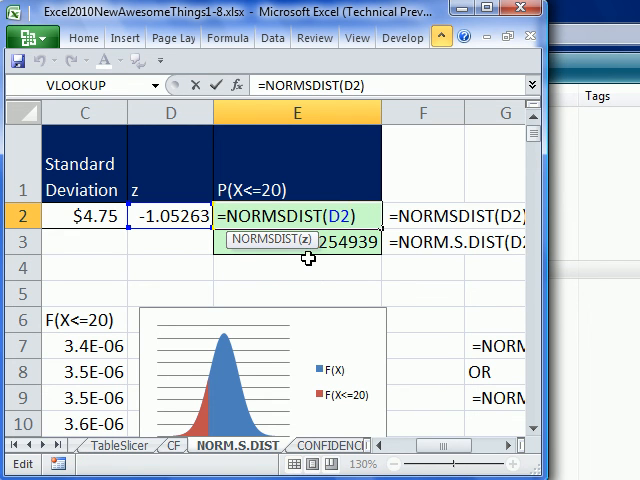